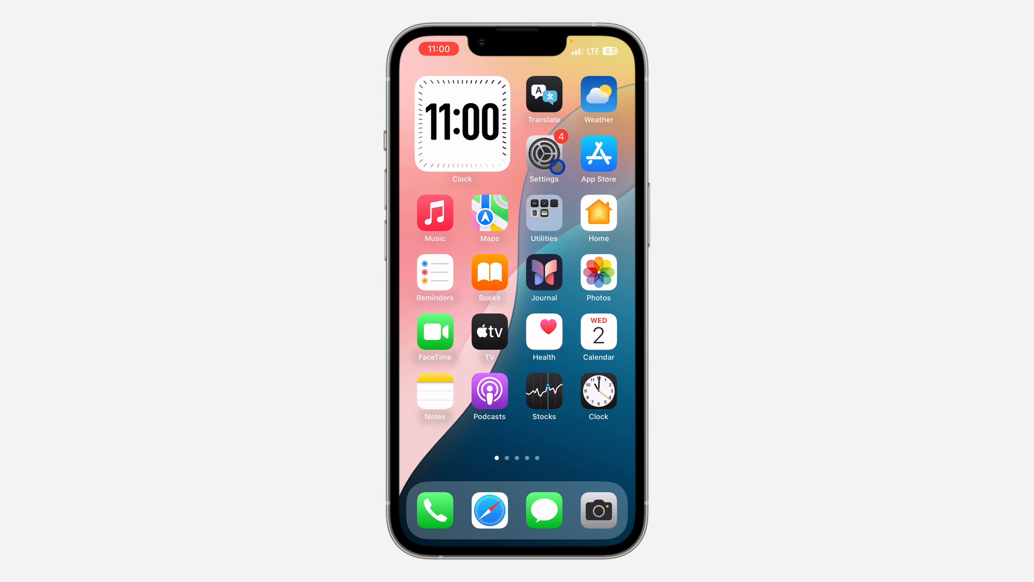
Go to Face ID & Passcode in Settings and view the Other Apps list of ten Face ID apps.
left_click(543, 153)
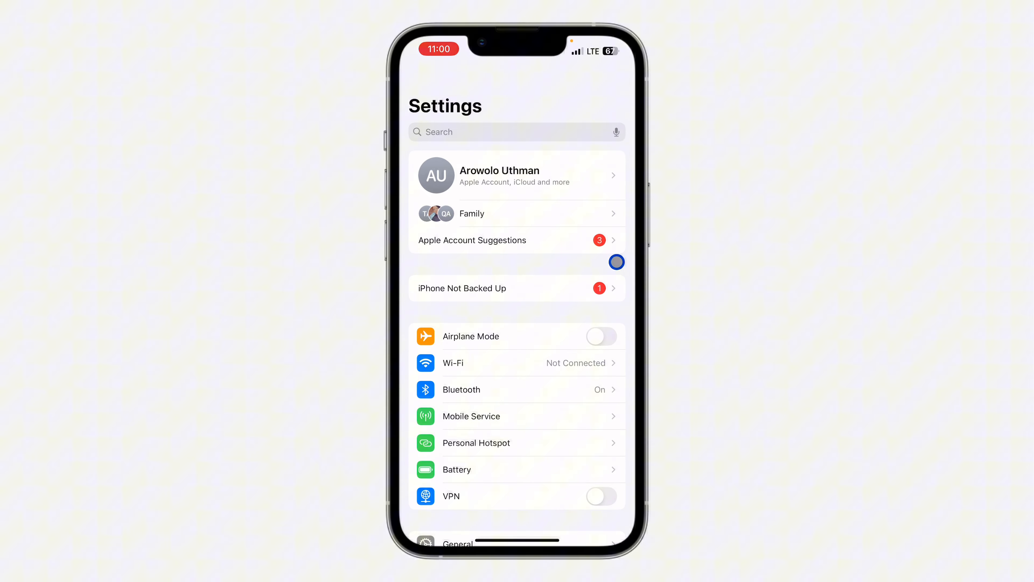
scroll("down", 3)
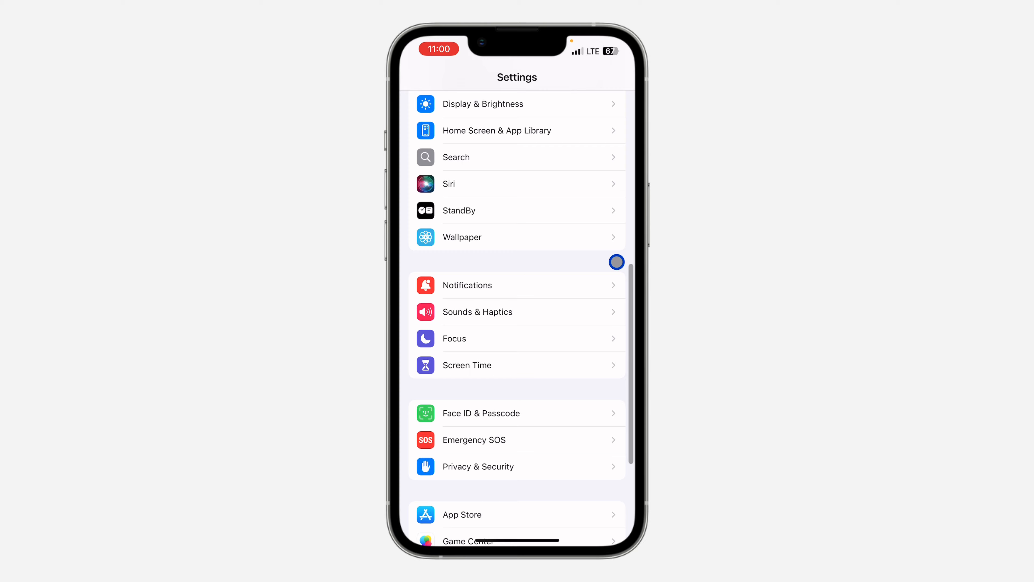
mouse_move(553, 406)
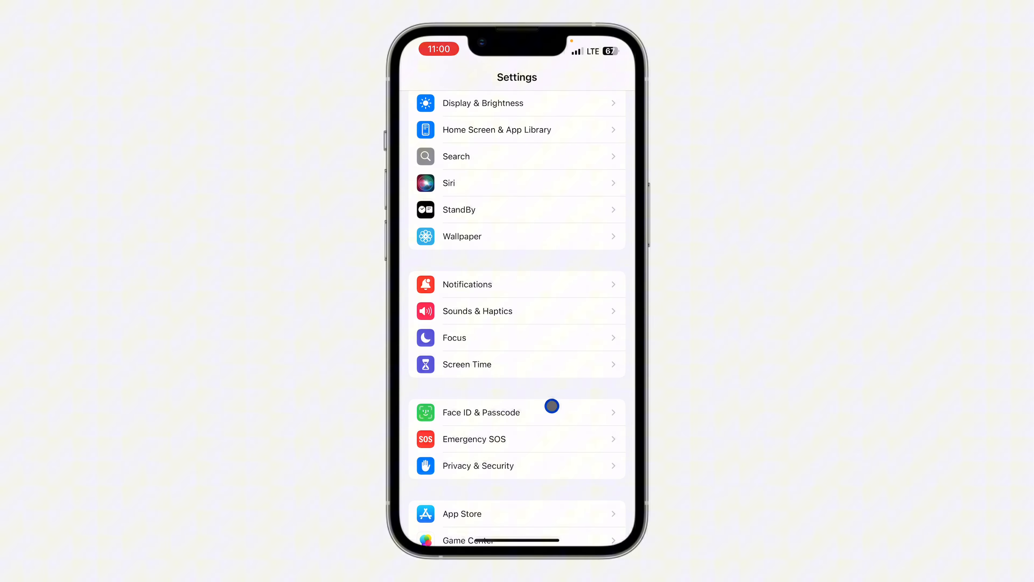
left_click(481, 411)
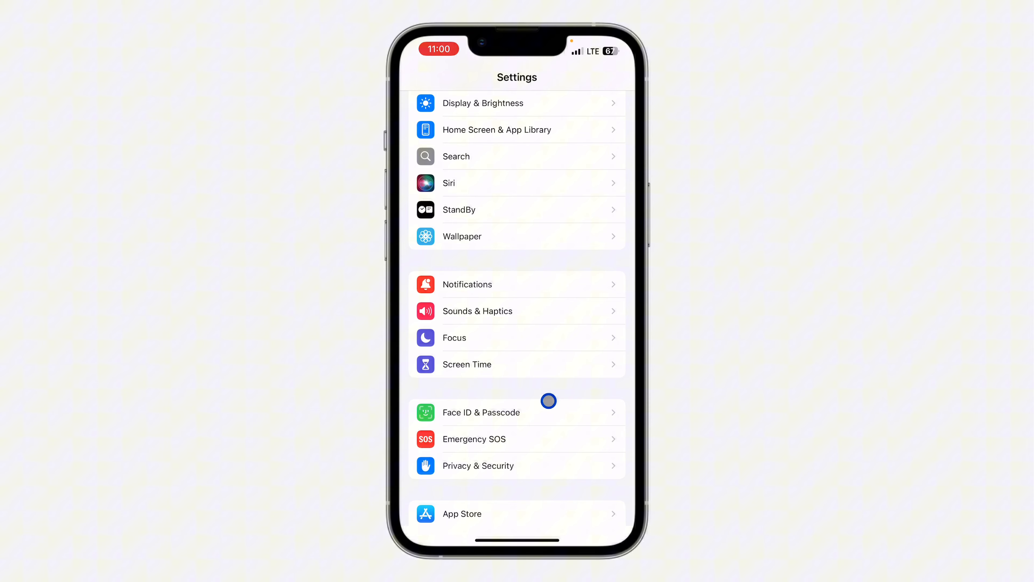
left_click(481, 413)
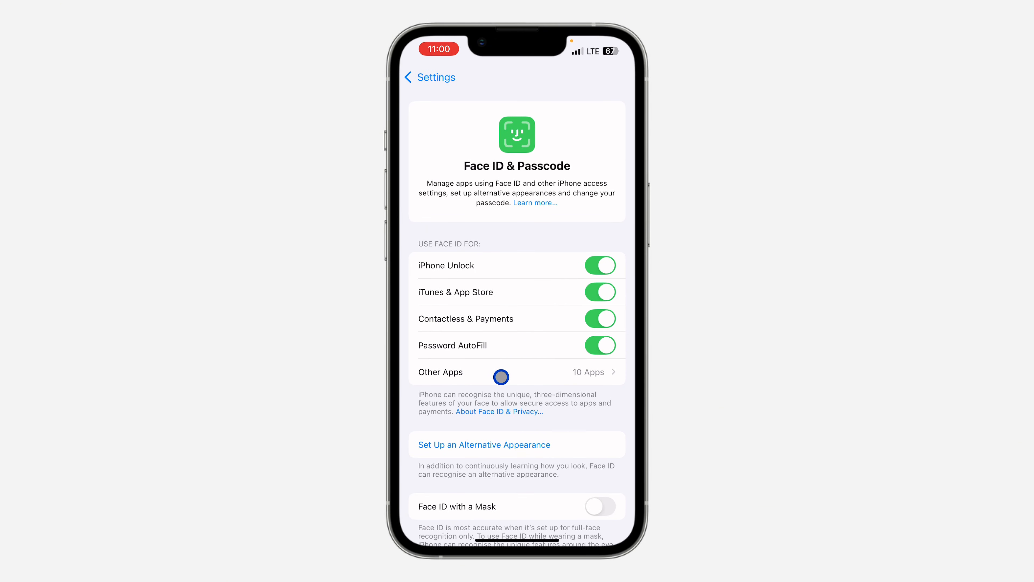
left_click(501, 371)
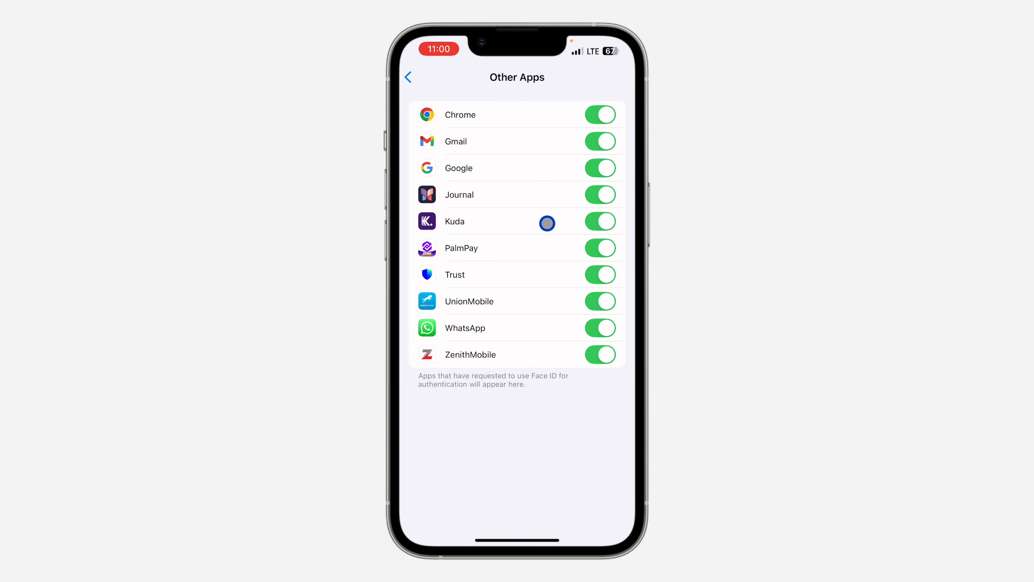
mouse_move(538, 113)
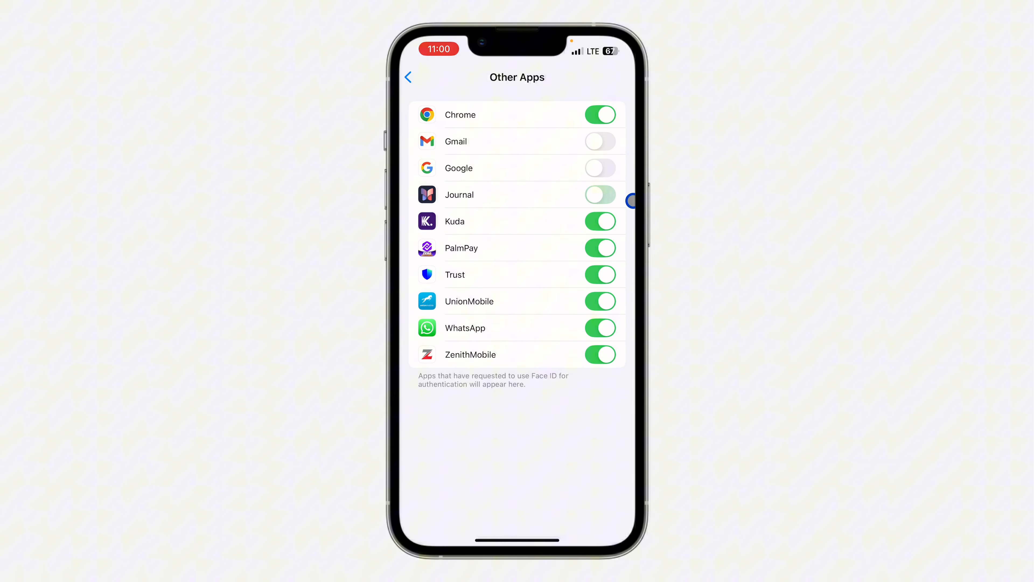
Turn off Face ID for Gmail, Google and Journal, leaving the other seven apps enabled.
left_click(600, 194)
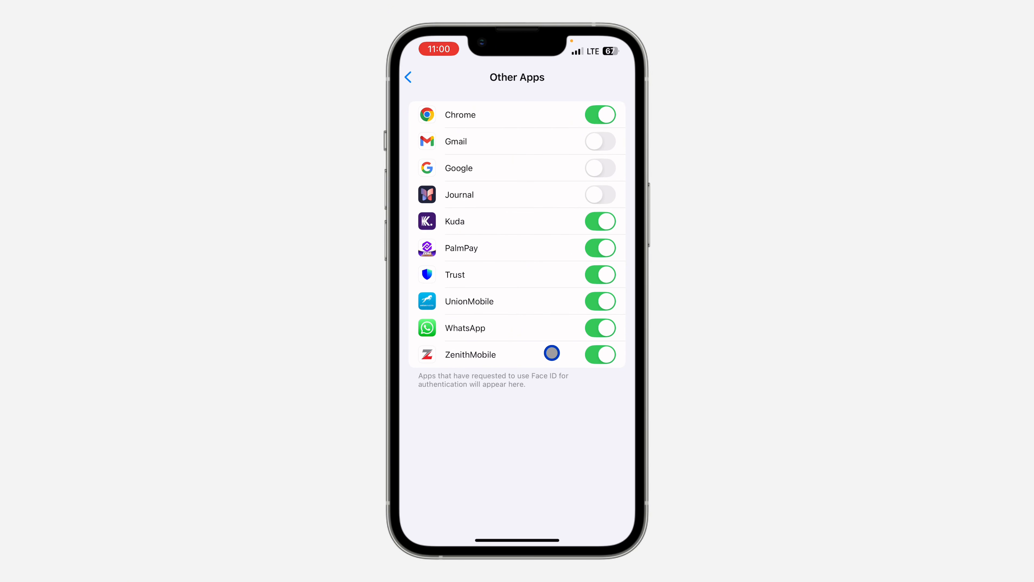